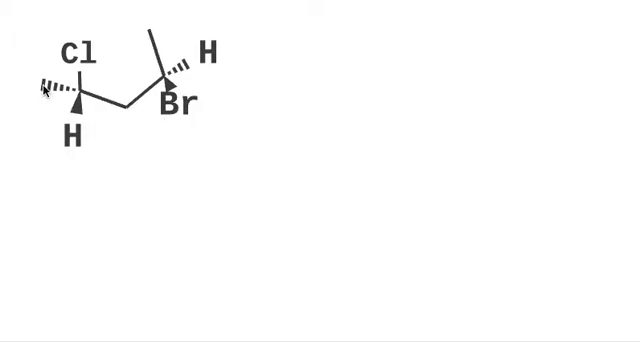
mouse_move(45, 90)
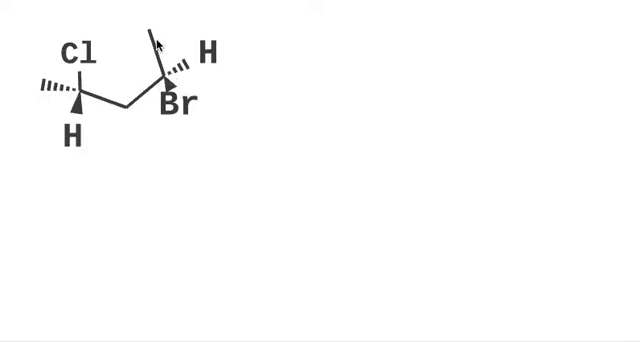
mouse_move(137, 28)
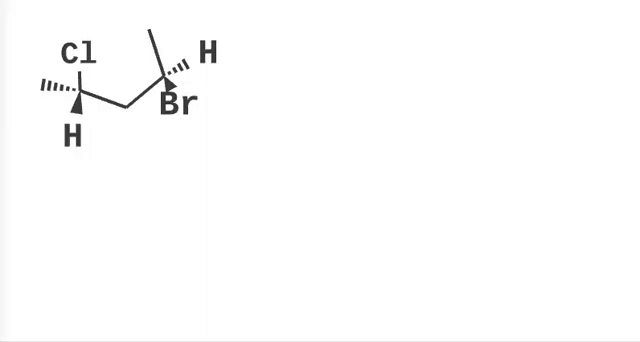
mouse_move(92, 139)
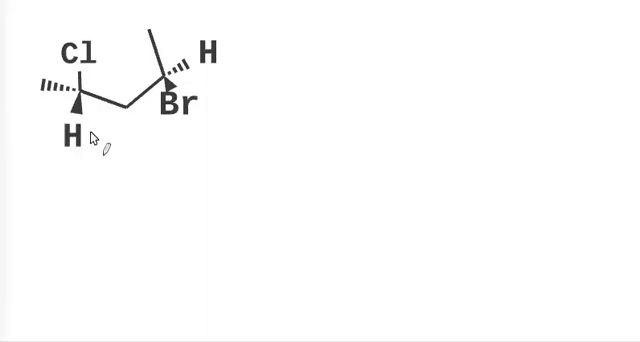
mouse_move(97, 120)
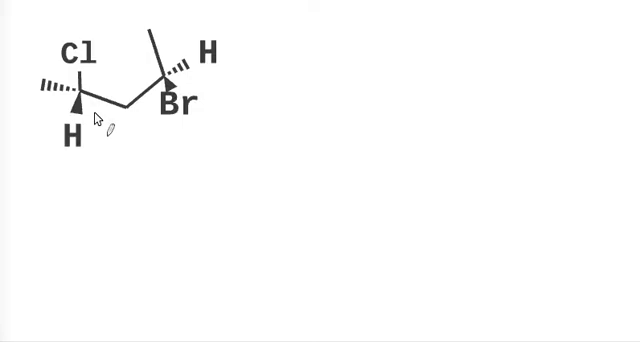
mouse_move(100, 146)
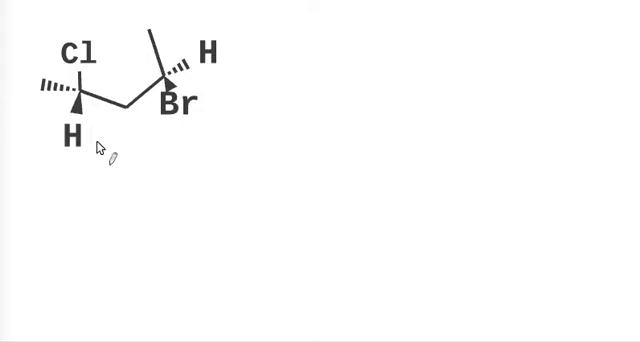
mouse_move(90, 148)
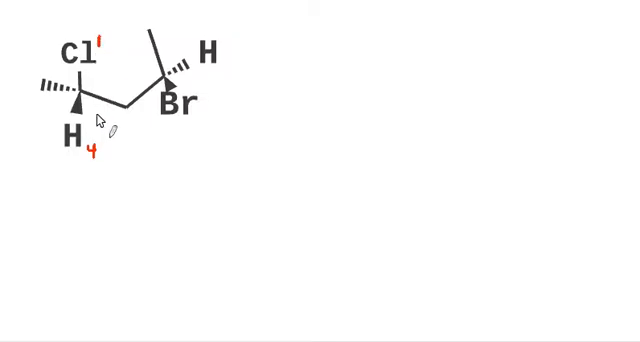
mouse_move(130, 112)
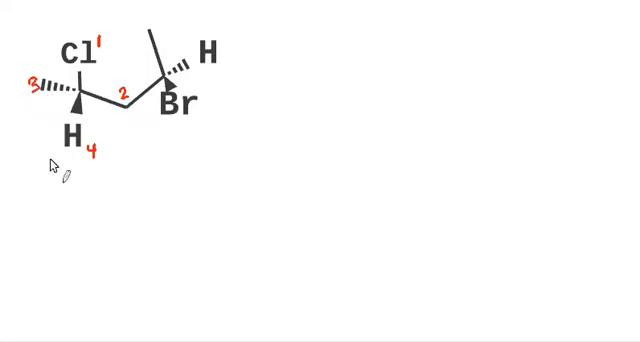
mouse_move(120, 140)
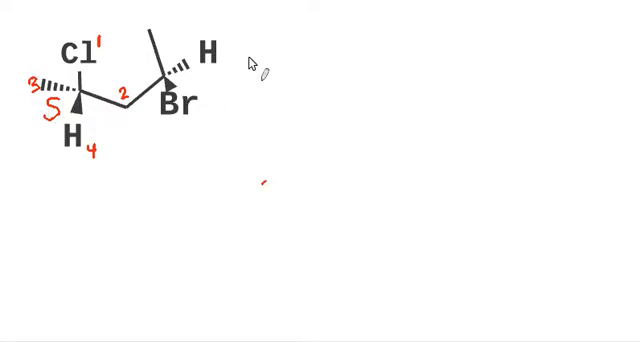
mouse_move(262, 30)
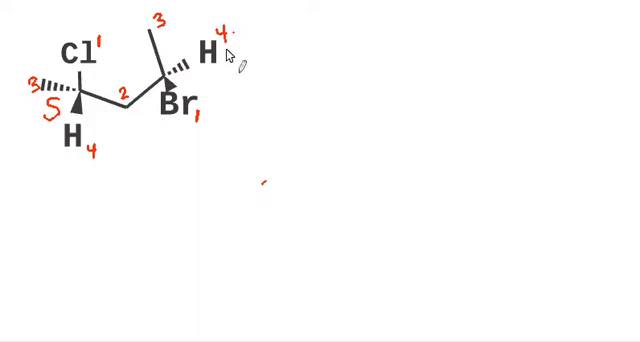
mouse_move(200, 130)
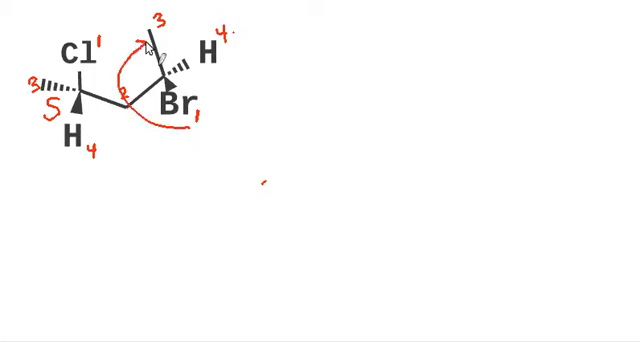
mouse_move(222, 52)
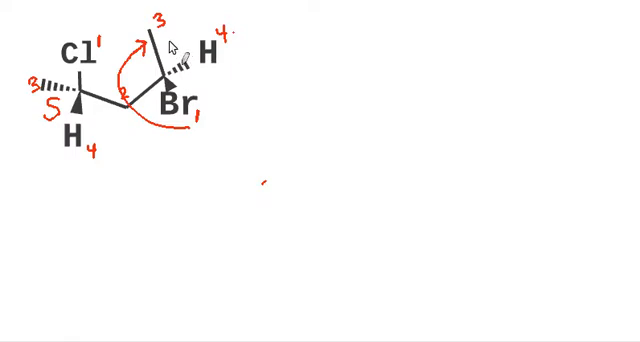
type("R")
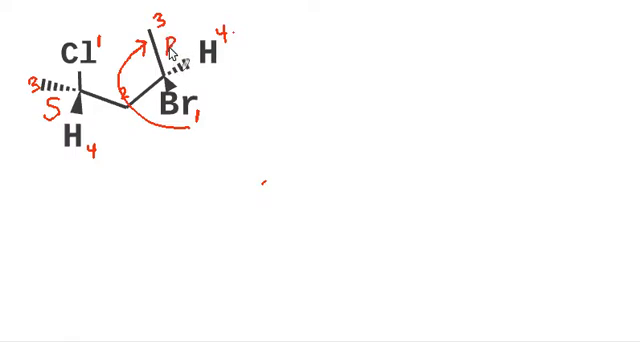
mouse_move(180, 58)
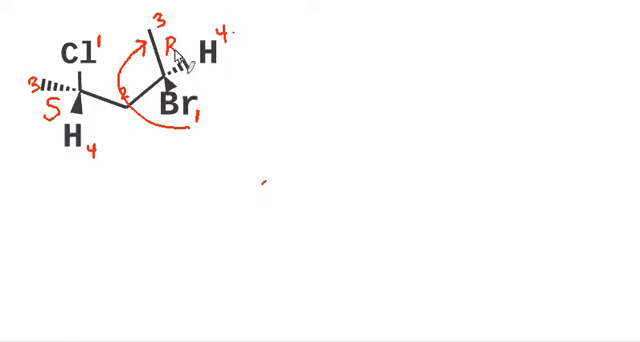
mouse_move(415, 115)
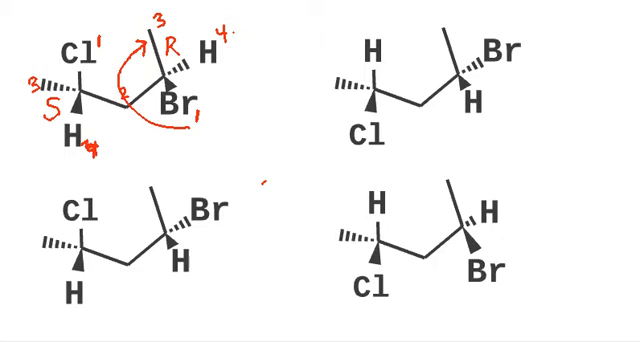
mouse_move(128, 231)
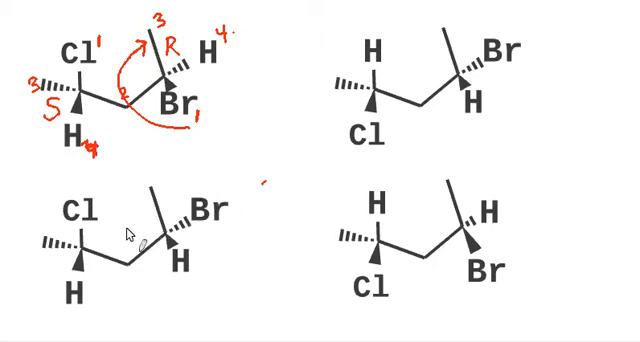
mouse_move(63, 215)
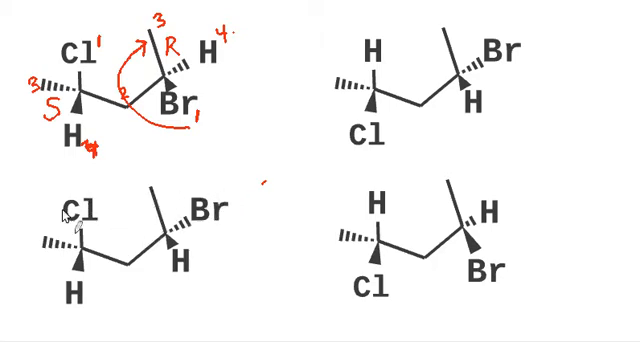
mouse_move(147, 186)
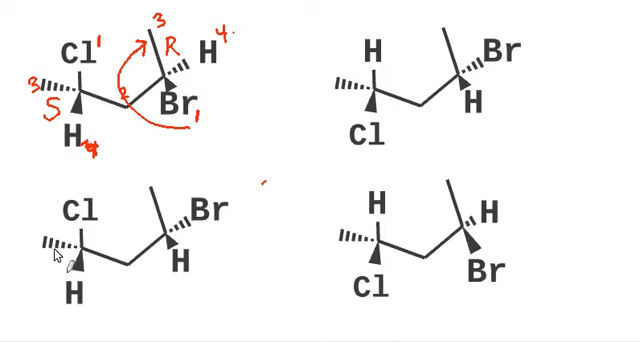
mouse_move(58, 253)
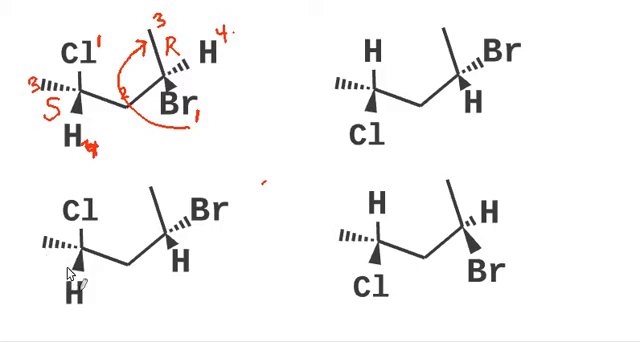
mouse_move(75, 275)
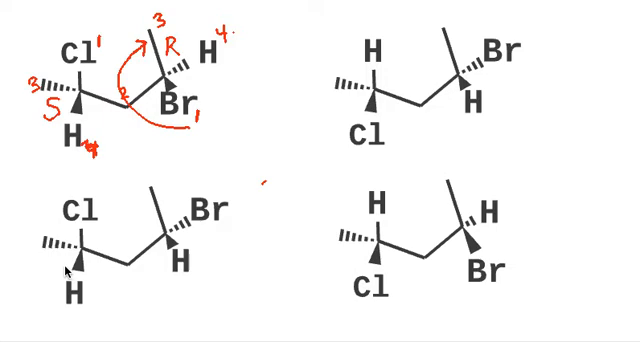
mouse_move(68, 258)
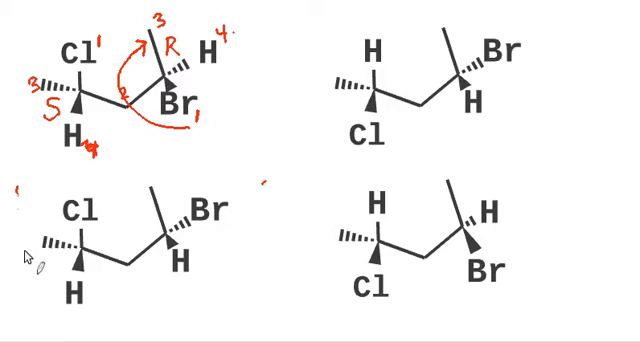
type("S")
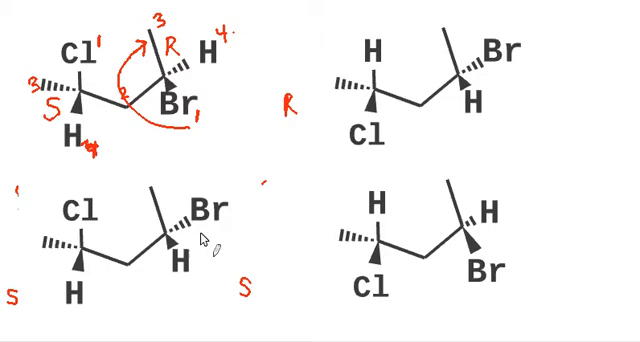
mouse_move(583, 82)
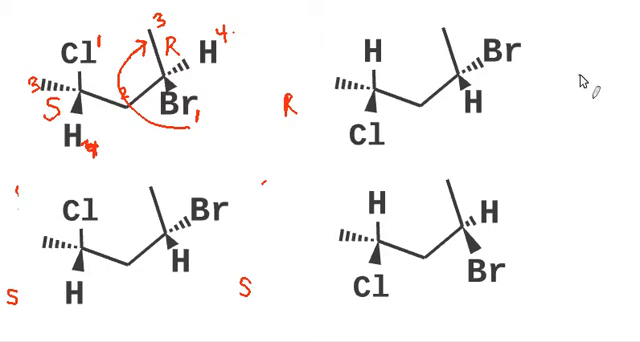
type("S")
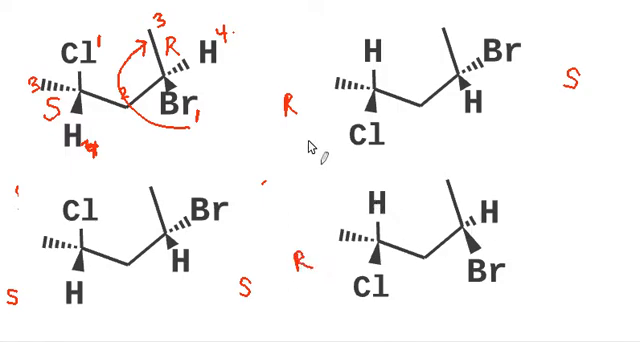
mouse_move(557, 238)
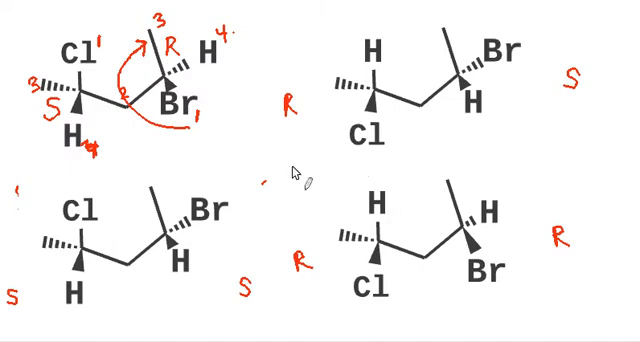
mouse_move(180, 135)
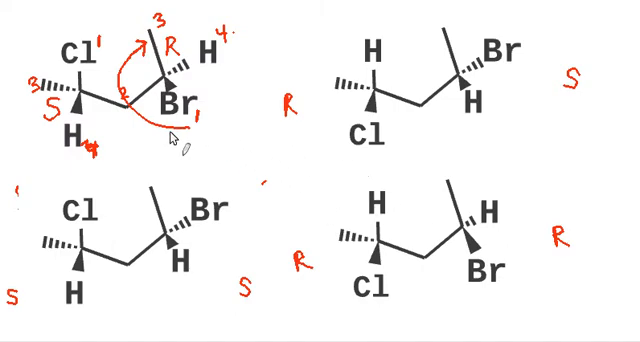
mouse_move(148, 283)
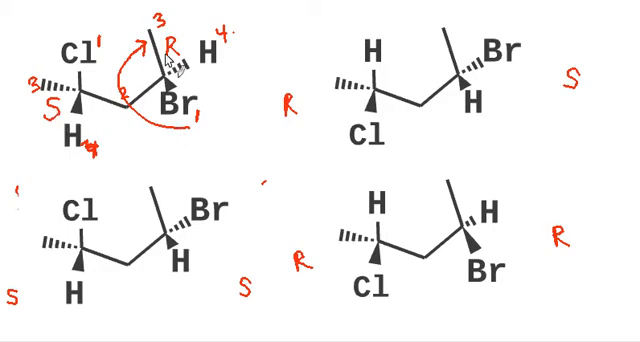
mouse_move(170, 58)
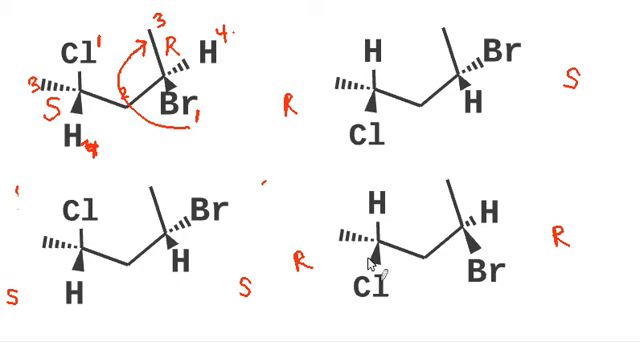
mouse_move(200, 100)
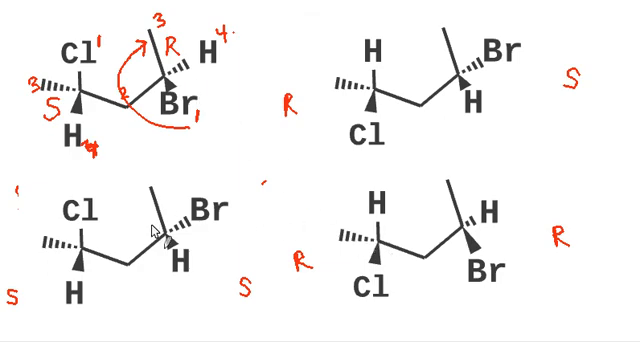
mouse_move(375, 100)
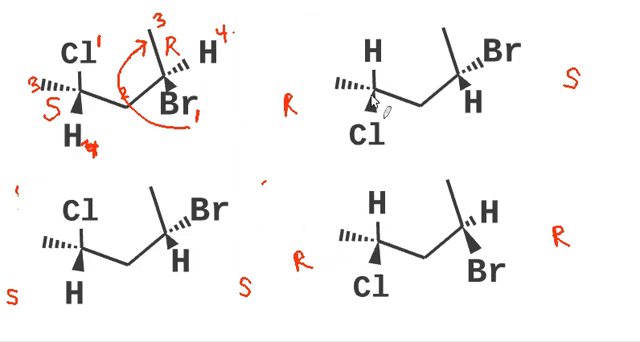